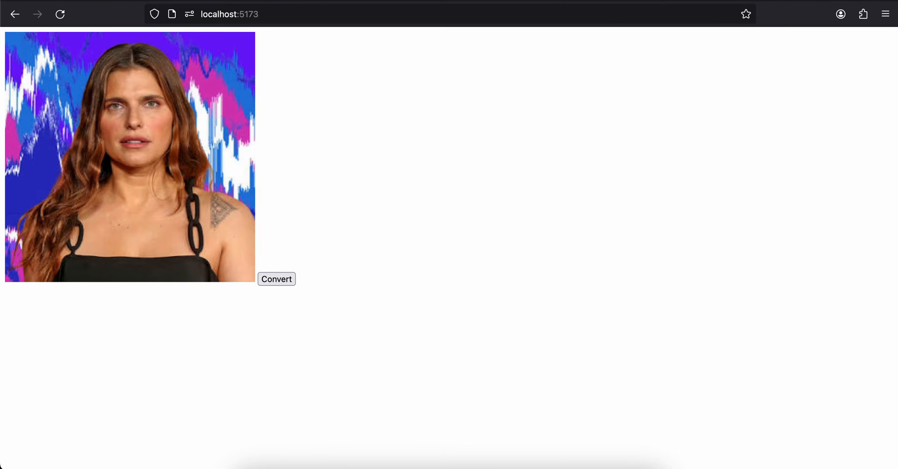
mouse_move(349, 326)
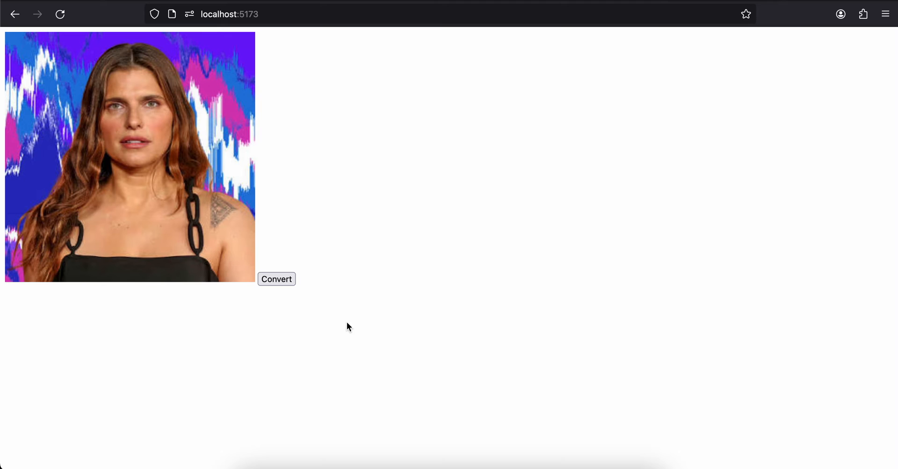
Click Convert on localhost:5173 to render the grayscale copy beside the original photo
left_click(276, 279)
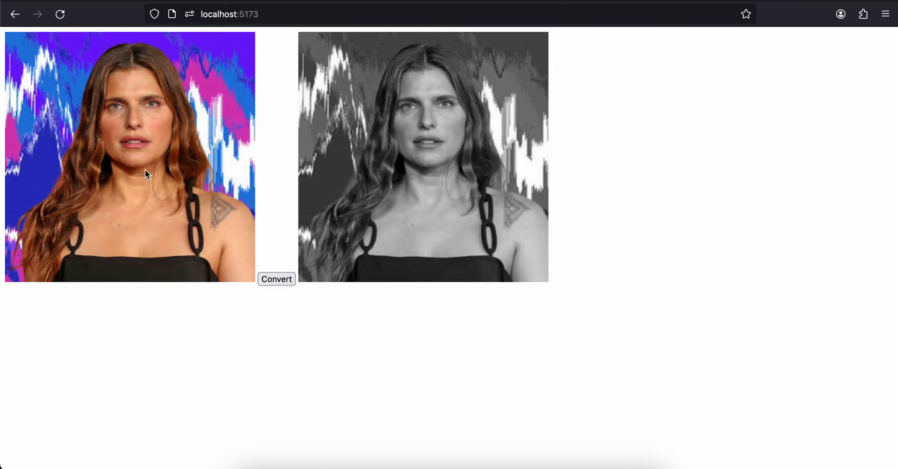
mouse_move(426, 121)
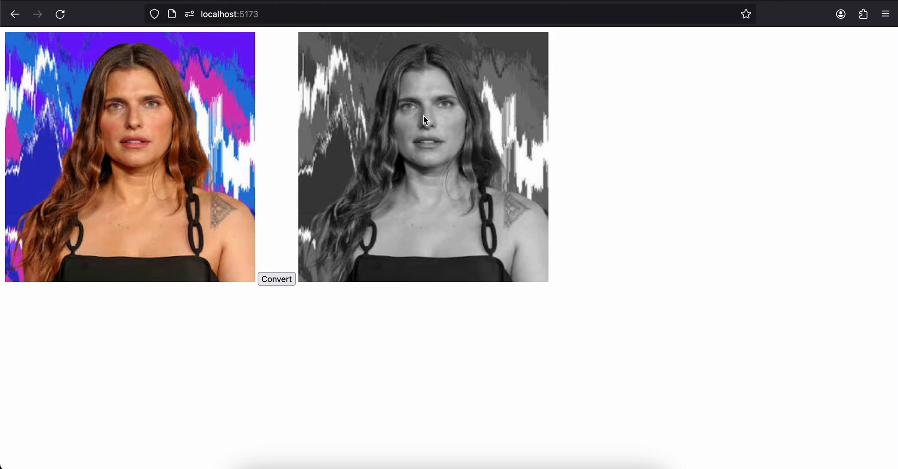
mouse_move(347, 154)
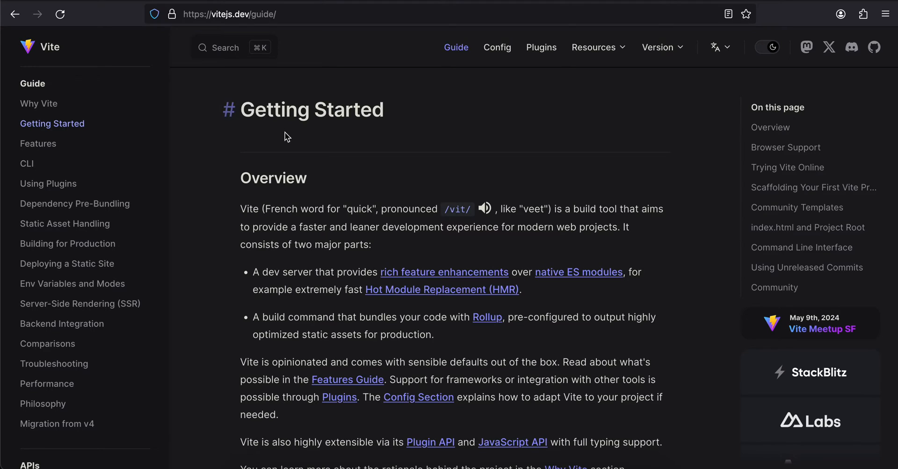
Scroll the Vite guide down to the 'Scaffolding Your First Vite Project' section
scroll("down", 3)
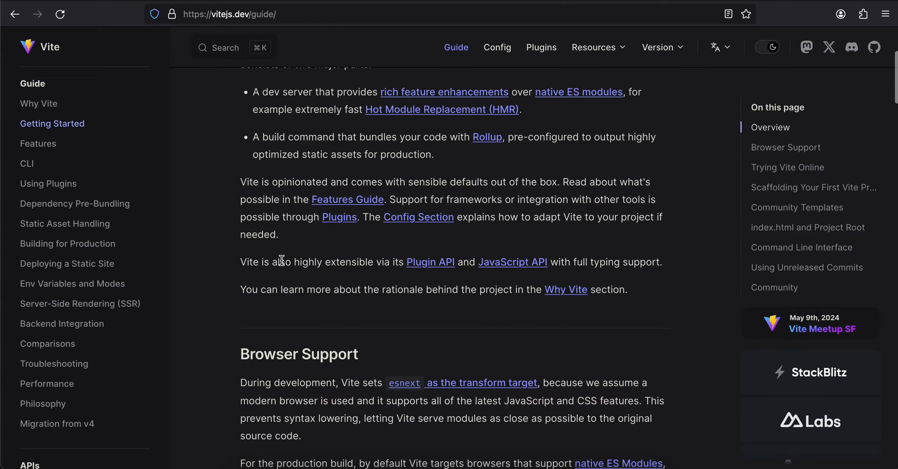
scroll("down", 3)
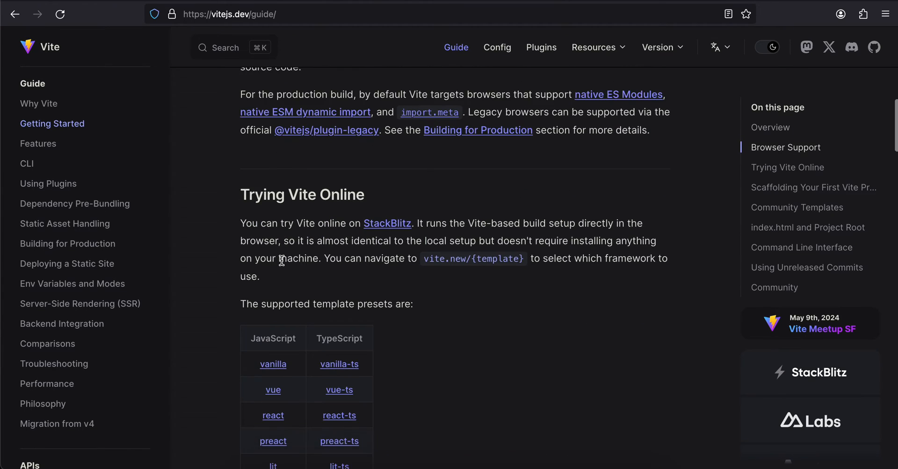
scroll("down", 3)
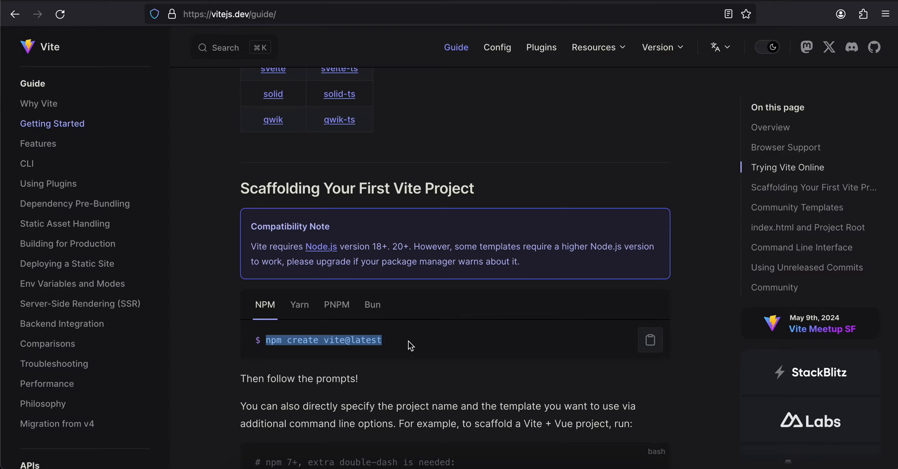
mouse_move(470, 217)
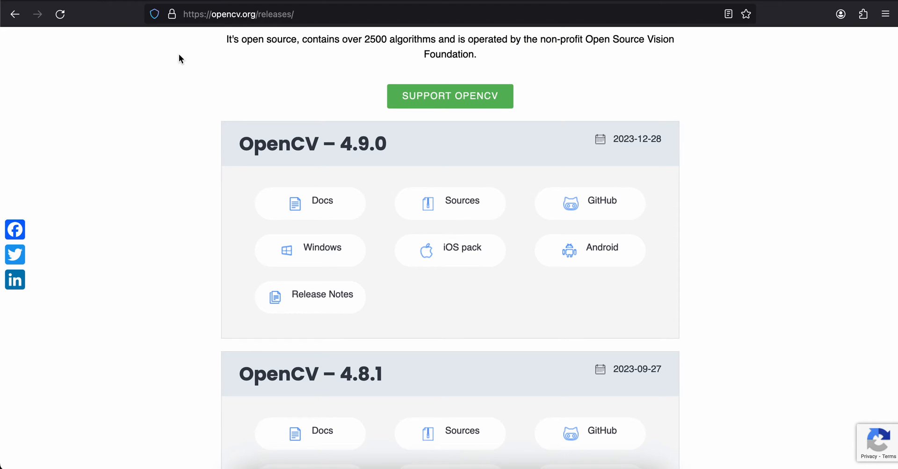
mouse_move(206, 79)
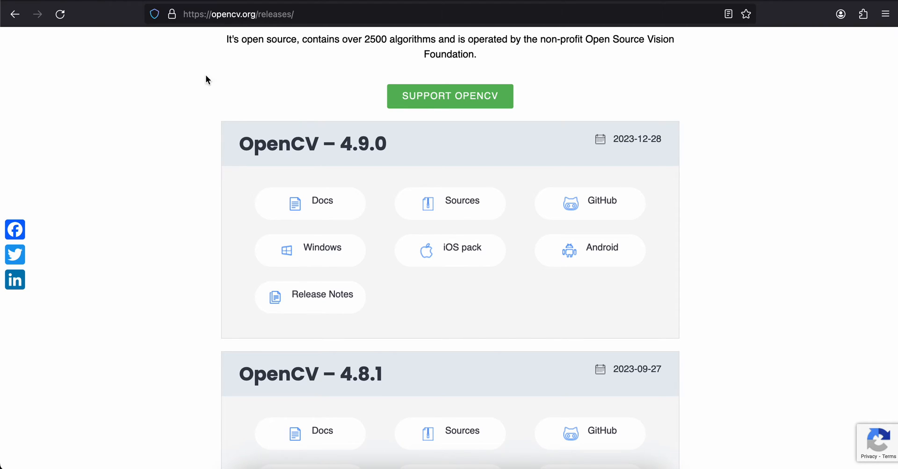
mouse_move(343, 147)
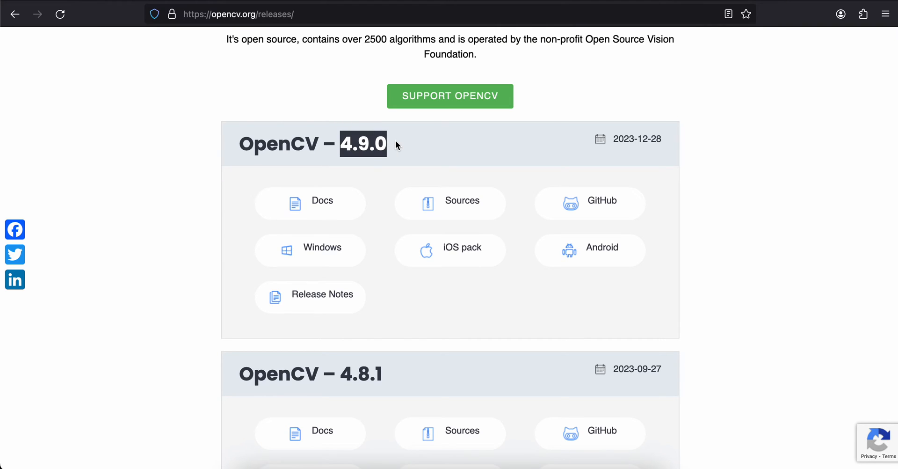
mouse_move(277, 91)
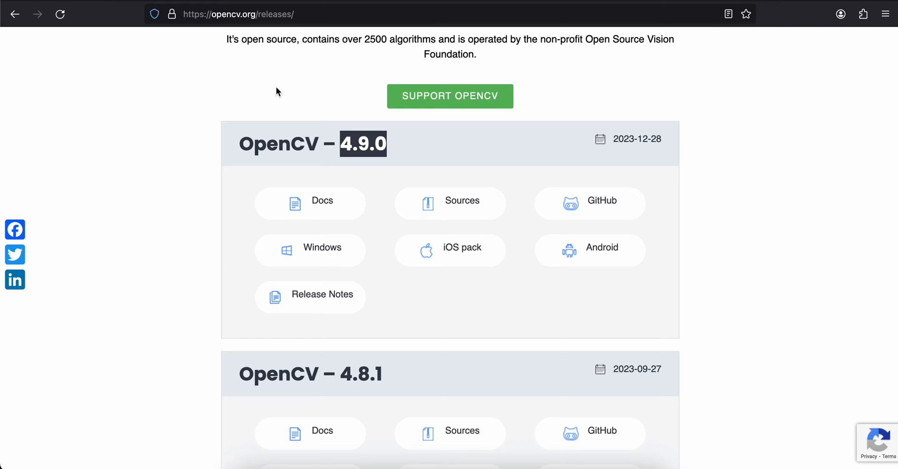
mouse_move(329, 55)
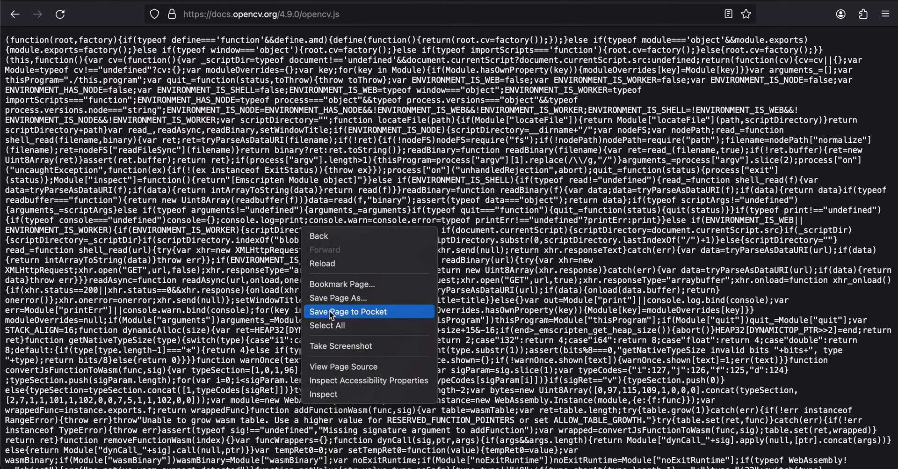
mouse_move(338, 298)
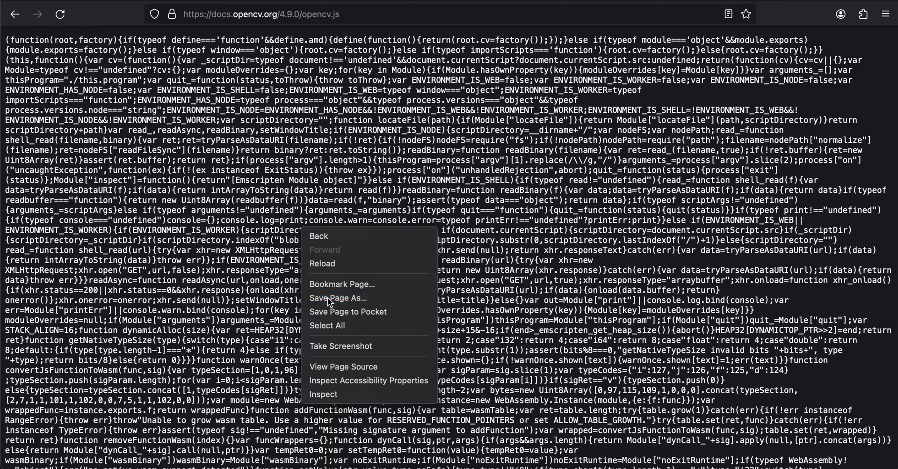
Save the opencv.js 4.9.0 script page to disk
left_click(337, 297)
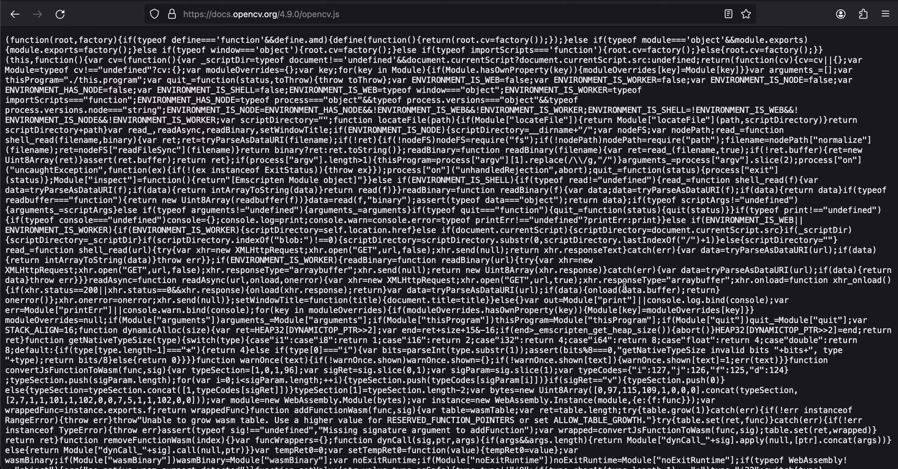
mouse_move(502, 464)
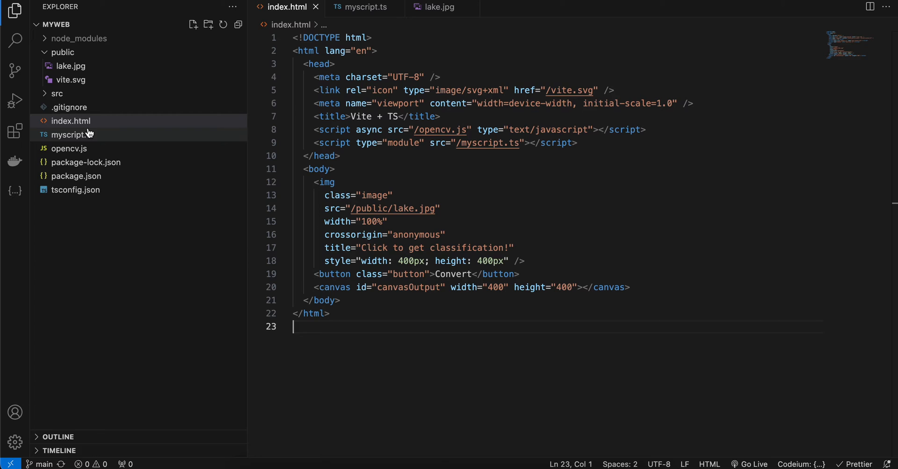
Open index.html and highlight the img, button, canvas and myscript.ts script reference
left_click(69, 148)
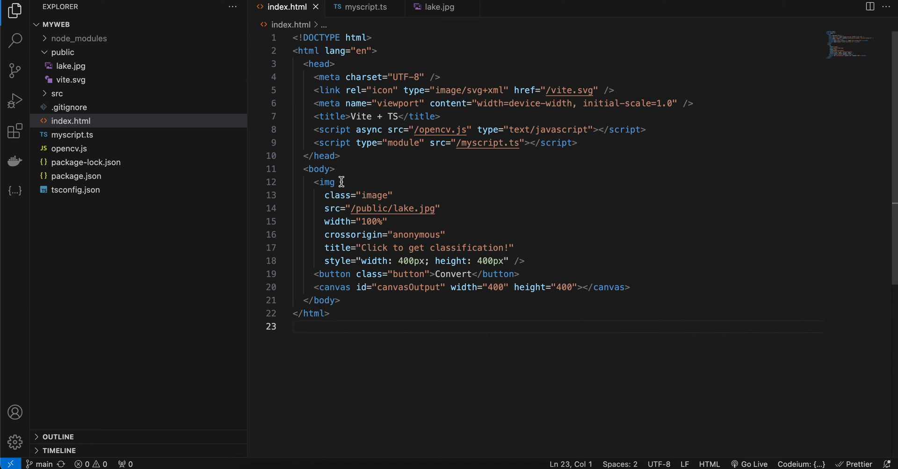
double_click(326, 183)
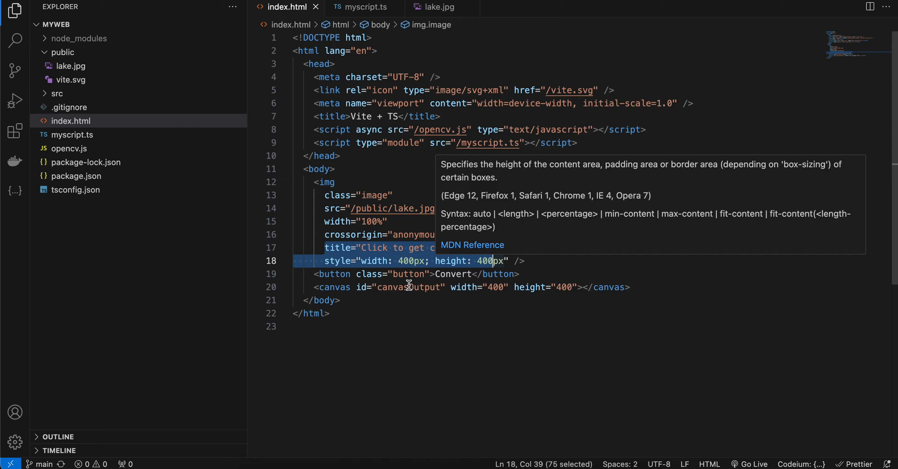
double_click(407, 258)
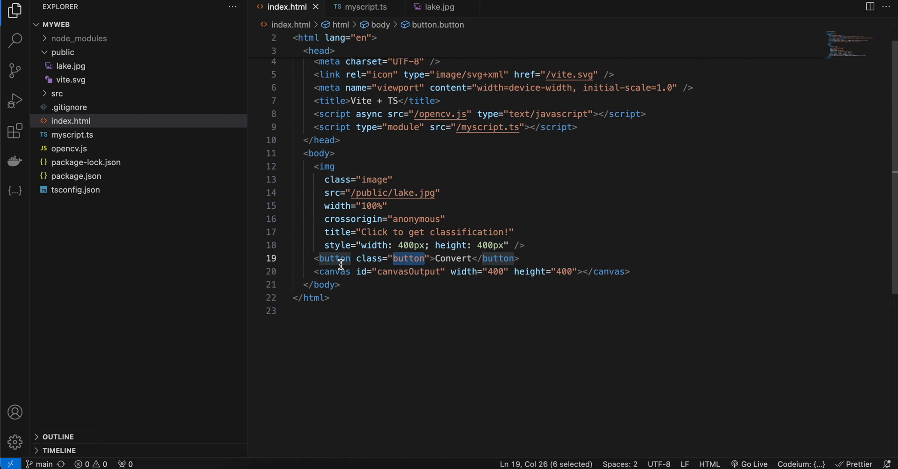
double_click(335, 270)
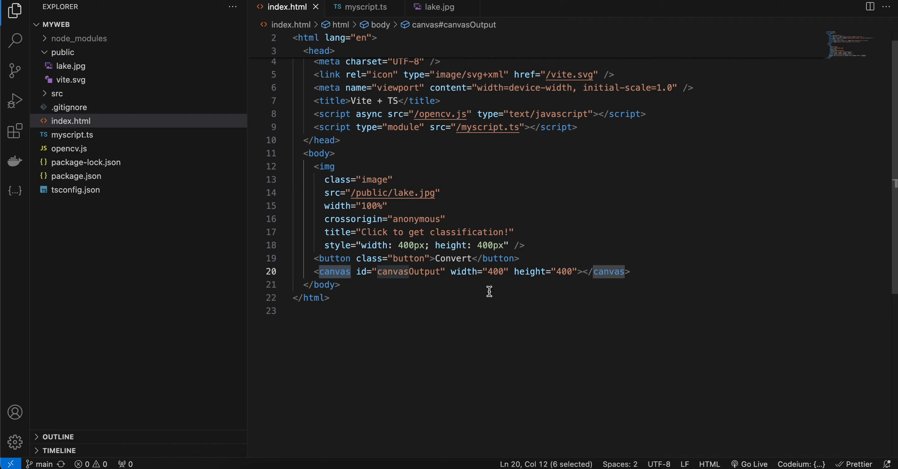
mouse_move(485, 286)
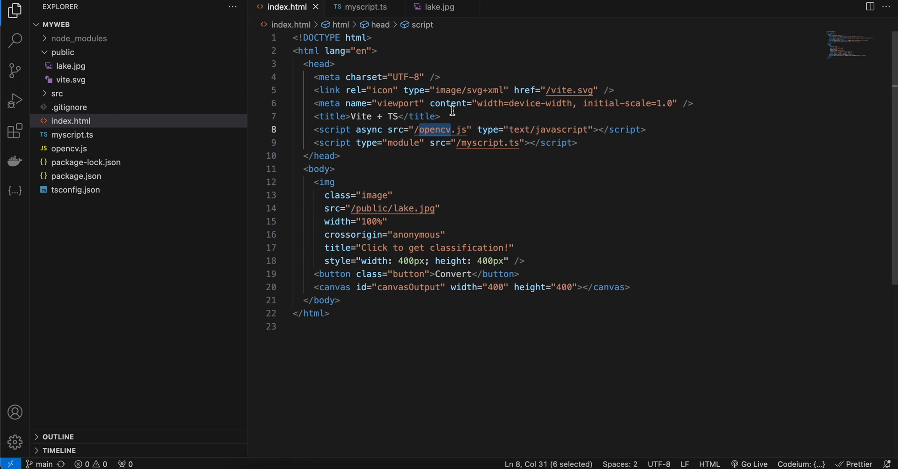
mouse_move(441, 129)
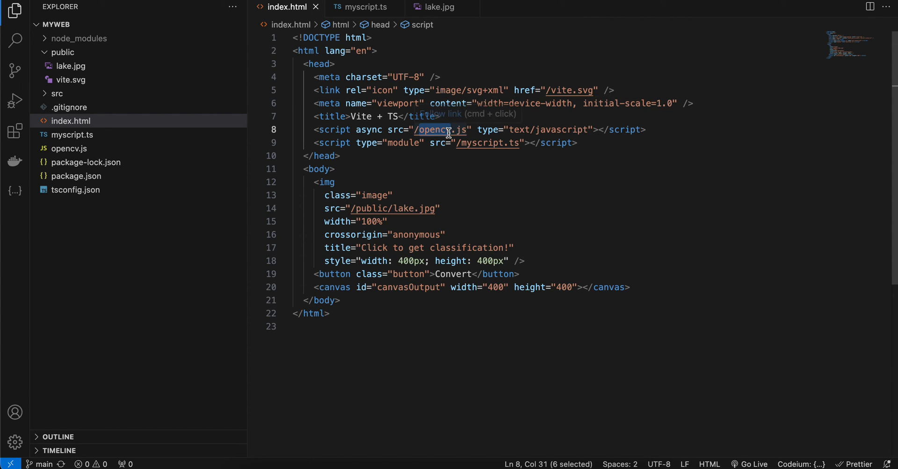
mouse_move(69, 149)
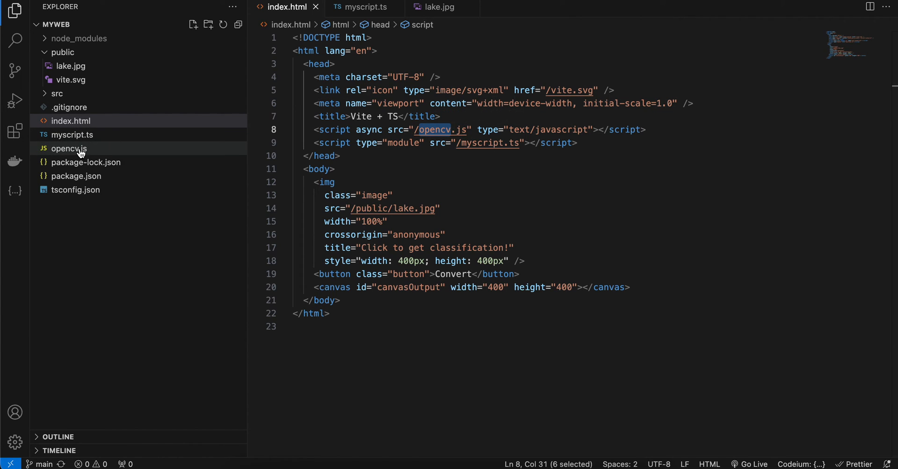
double_click(482, 143)
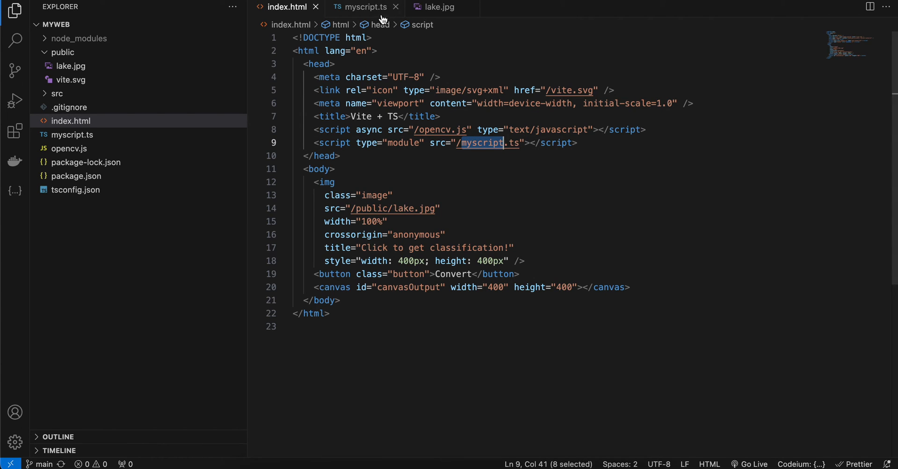
Open myscript.ts and highlight the cv declaration, click event and OpenCV availability check
left_click(365, 7)
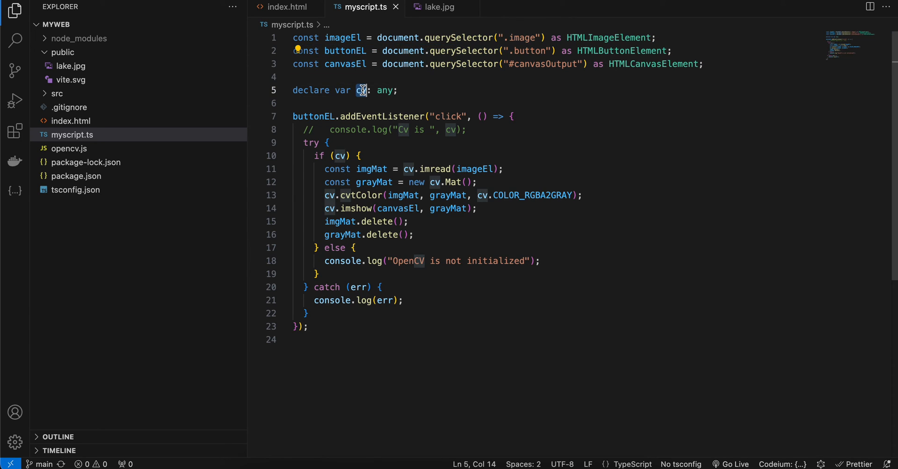
double_click(361, 90)
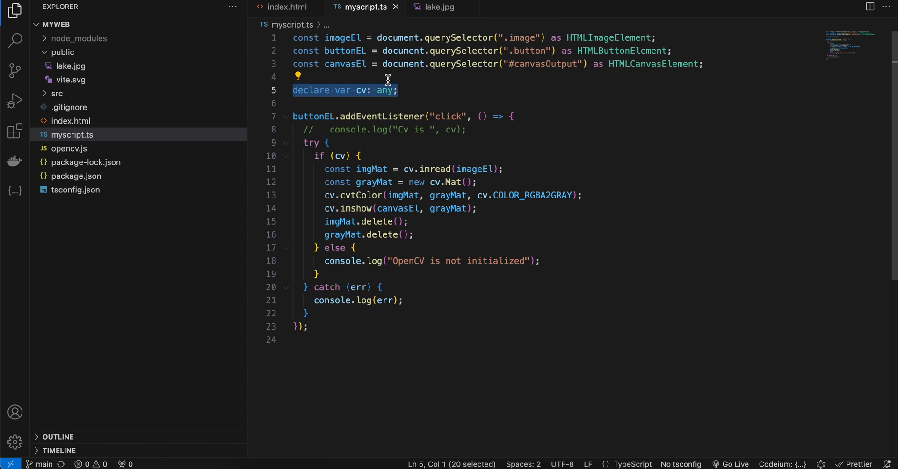
double_click(362, 90)
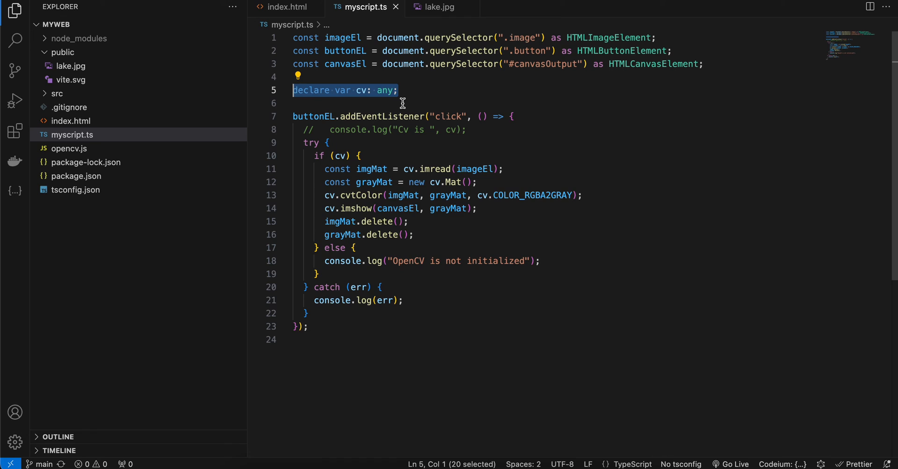
double_click(449, 116)
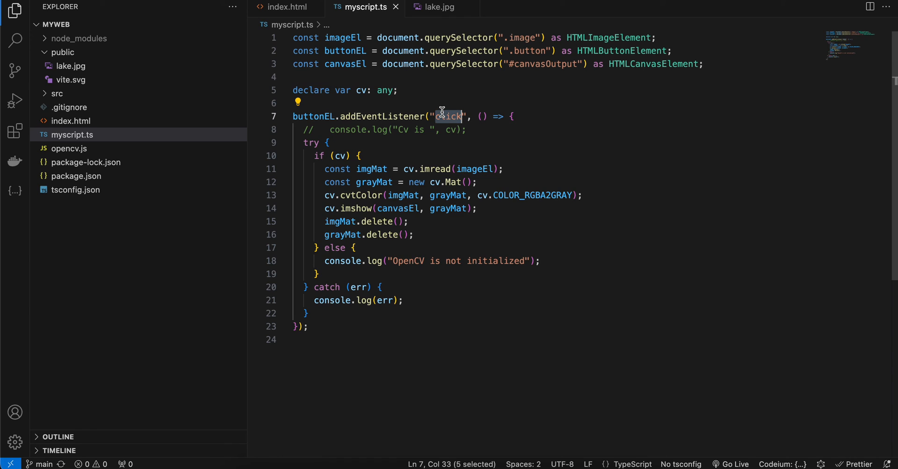
left_click(383, 155)
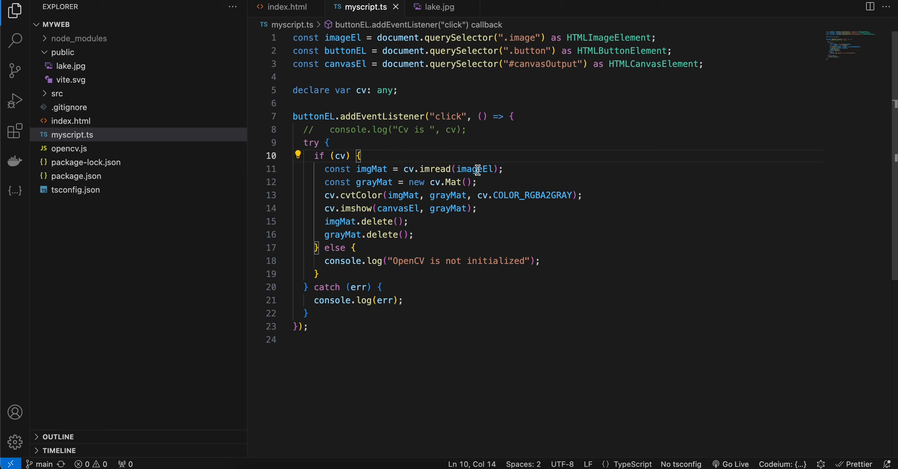
Highlight imread, cvtColor with grayMat and COLOR_RGBA2GRAY, and freeing imgMat and grayMat
double_click(474, 168)
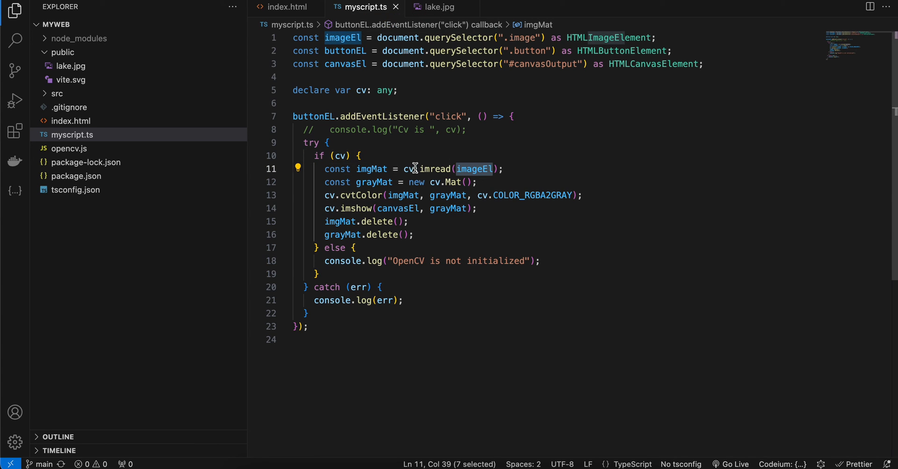
double_click(433, 169)
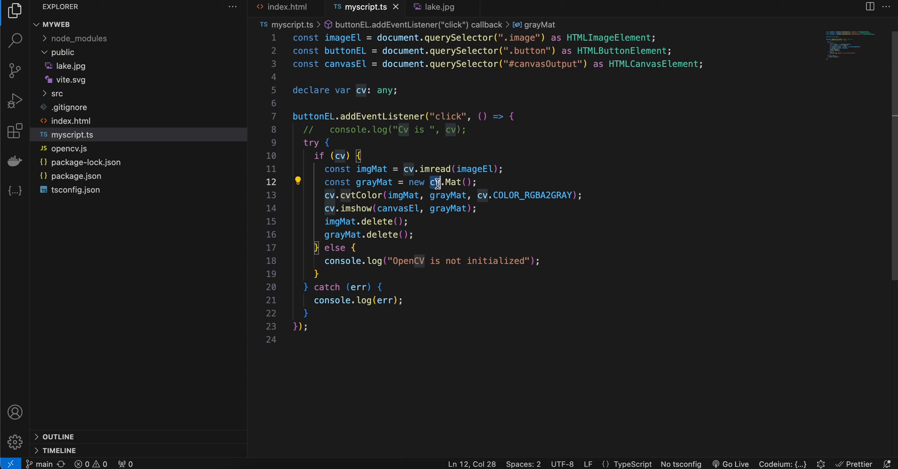
left_click(352, 195)
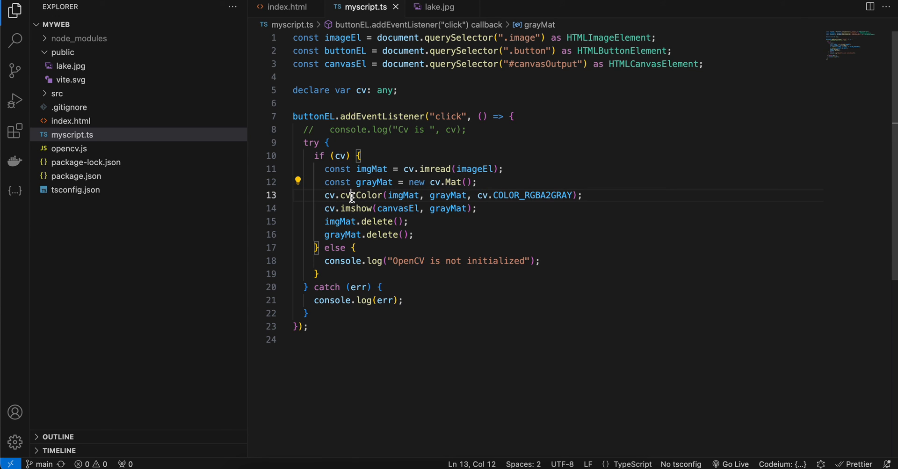
double_click(359, 194)
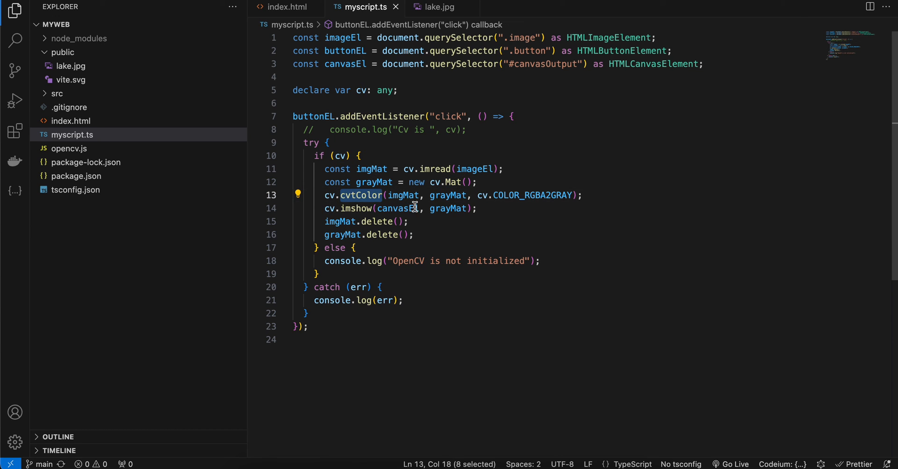
left_click(449, 195)
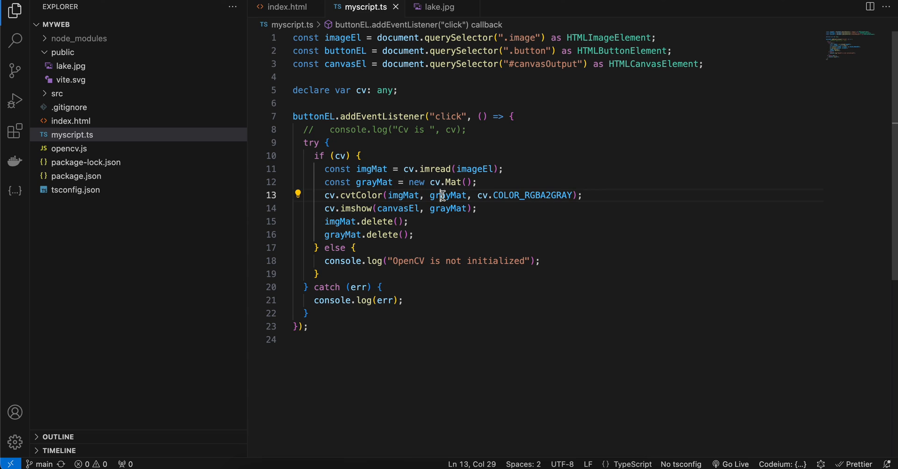
double_click(533, 195)
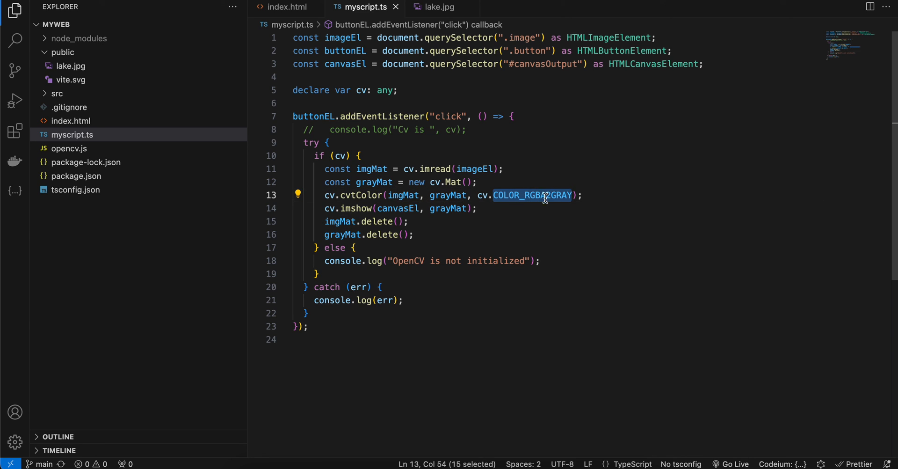
mouse_move(559, 199)
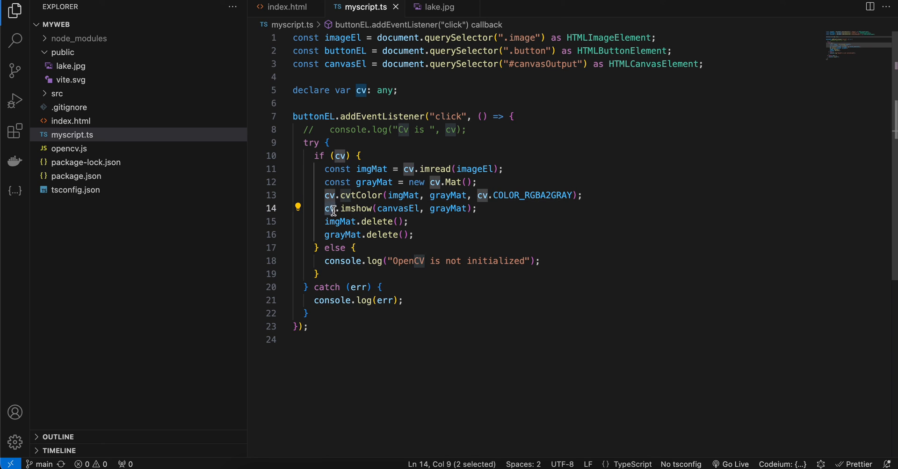
double_click(397, 208)
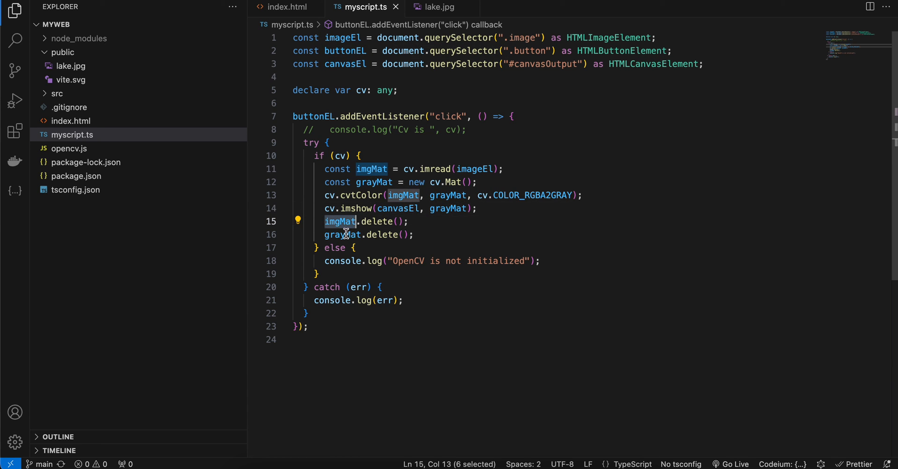
double_click(342, 234)
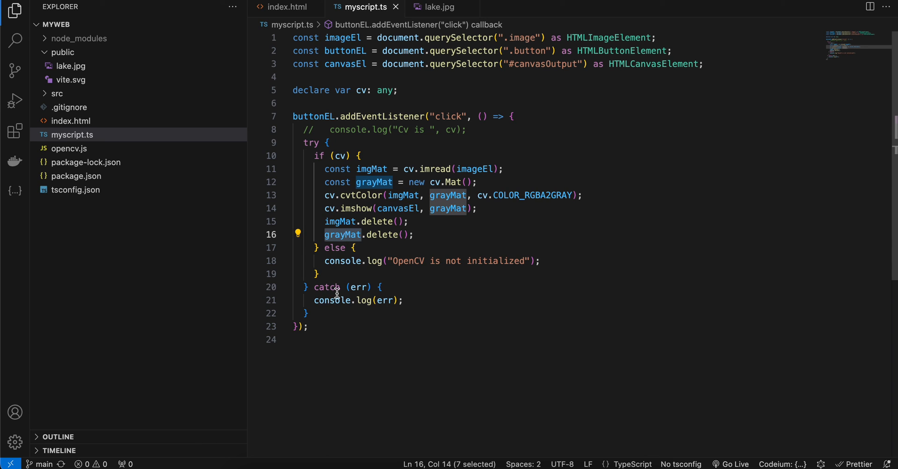
mouse_move(393, 367)
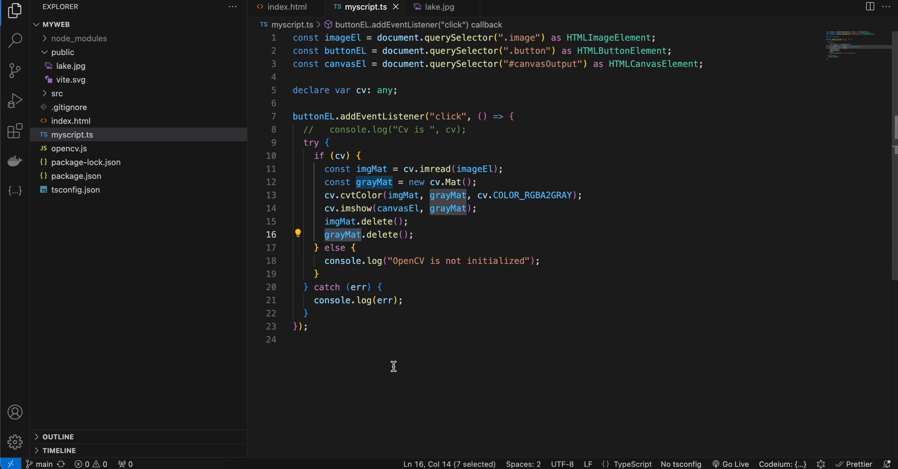